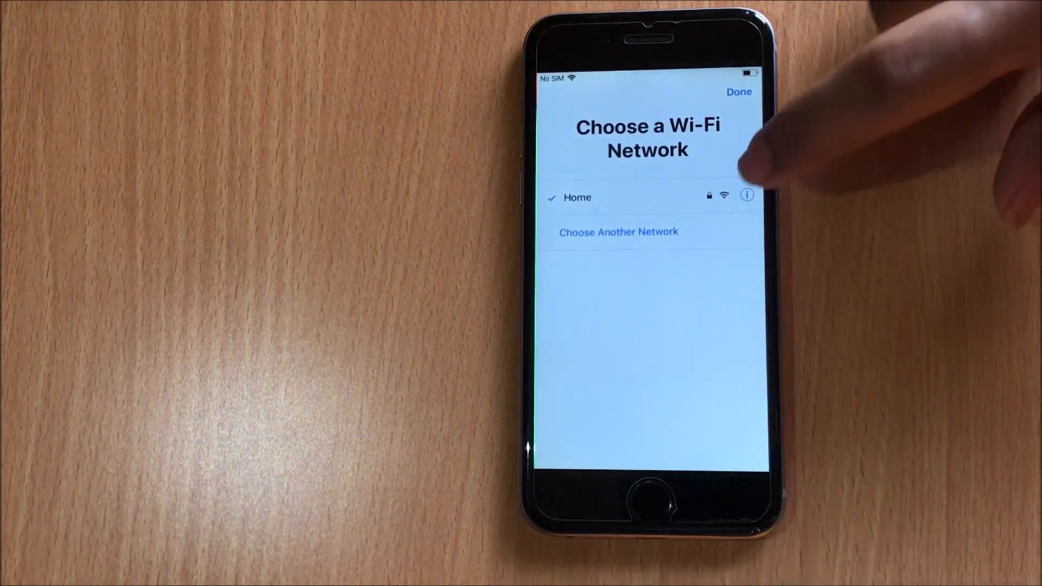
# Show the Home network's IP and DNS details via its info button.
pyautogui.click(745, 194)
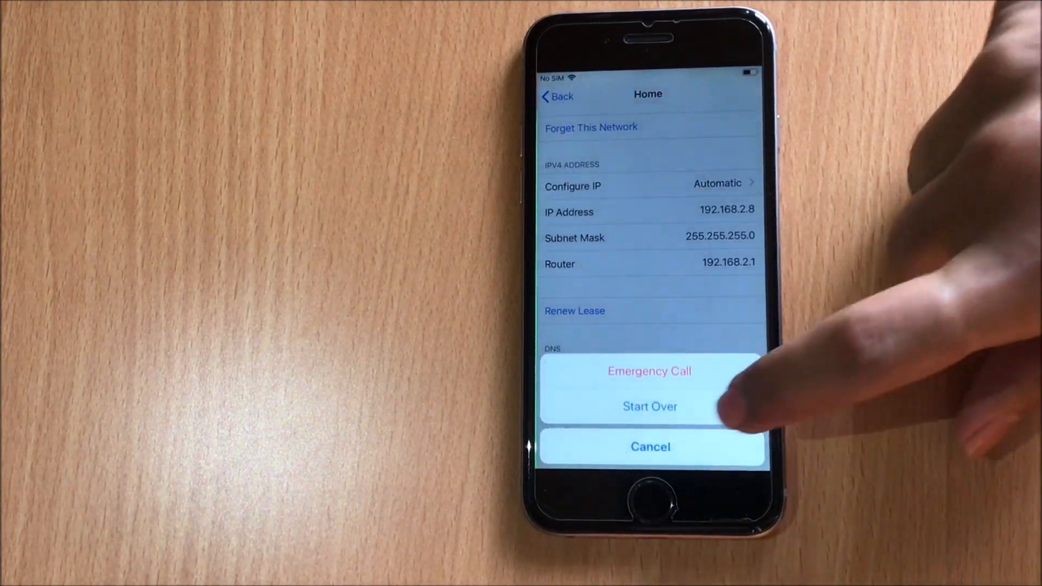
# Choose Start Over so setup returns to the language selection list.
pyautogui.click(648, 406)
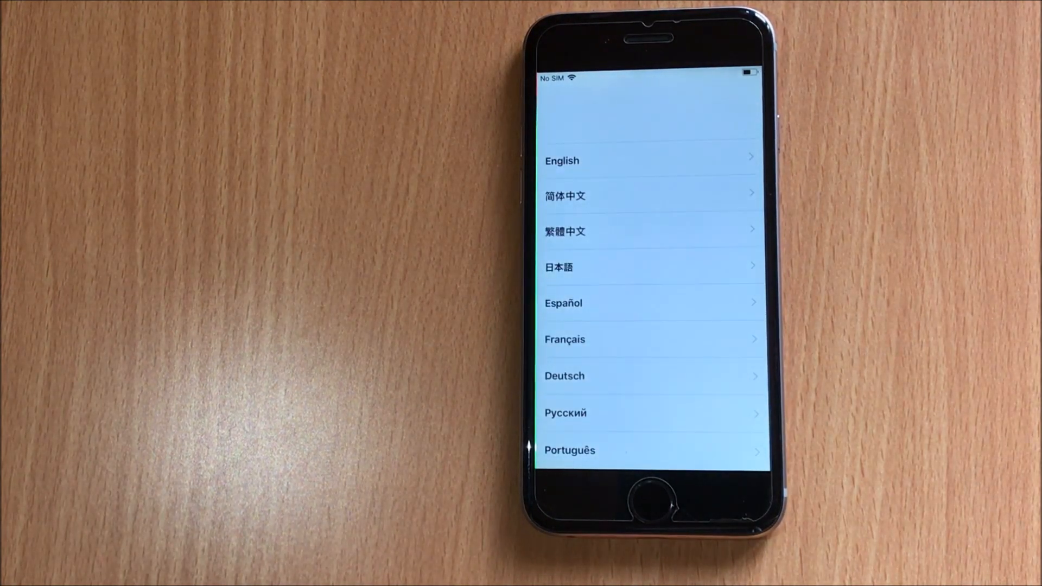
pyautogui.click(562, 161)
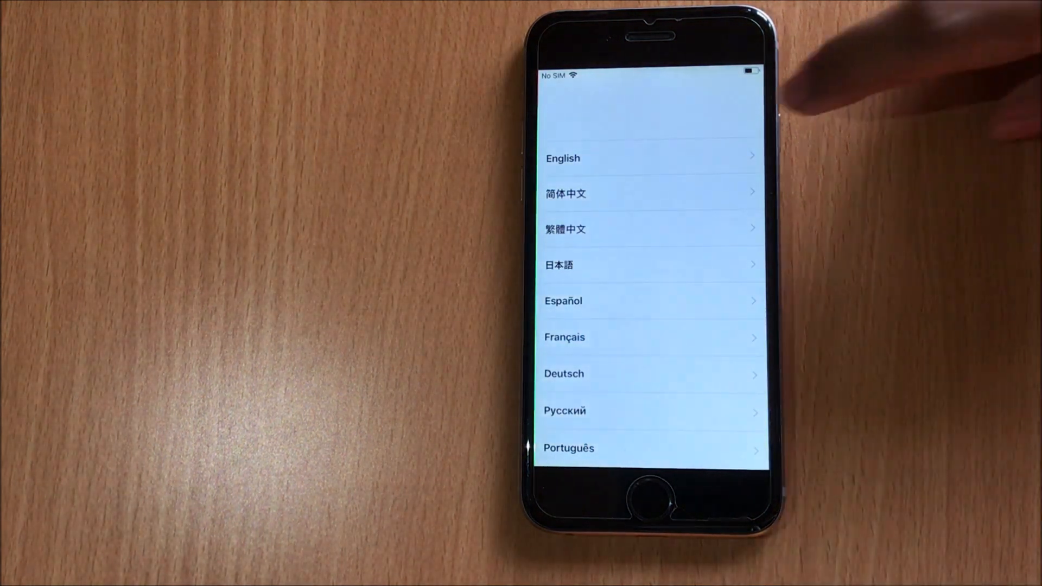
# Choose English and Set Up Manually, then return to the Wi-Fi network list.
pyautogui.click(562, 159)
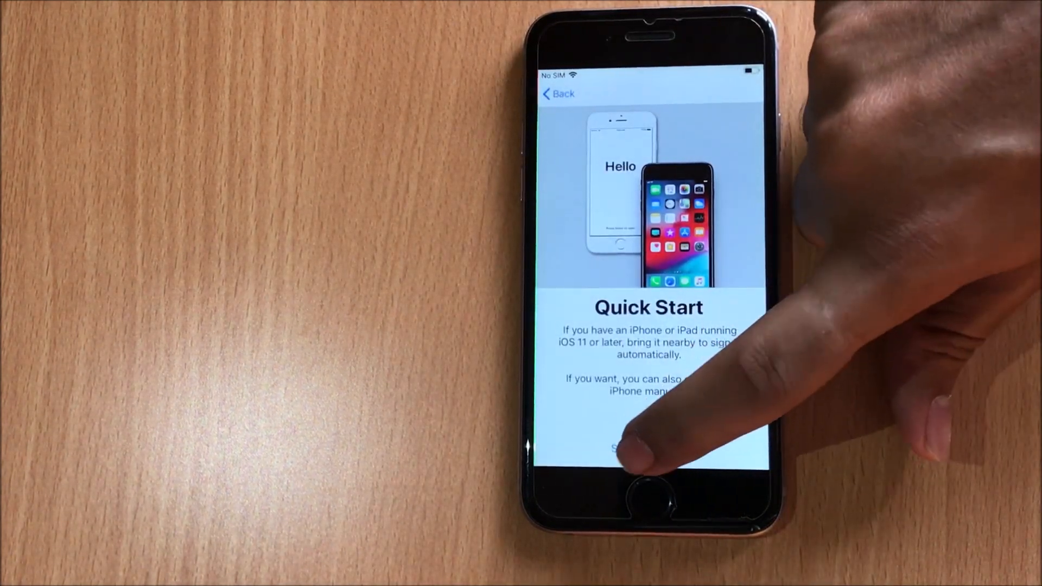
pyautogui.click(620, 448)
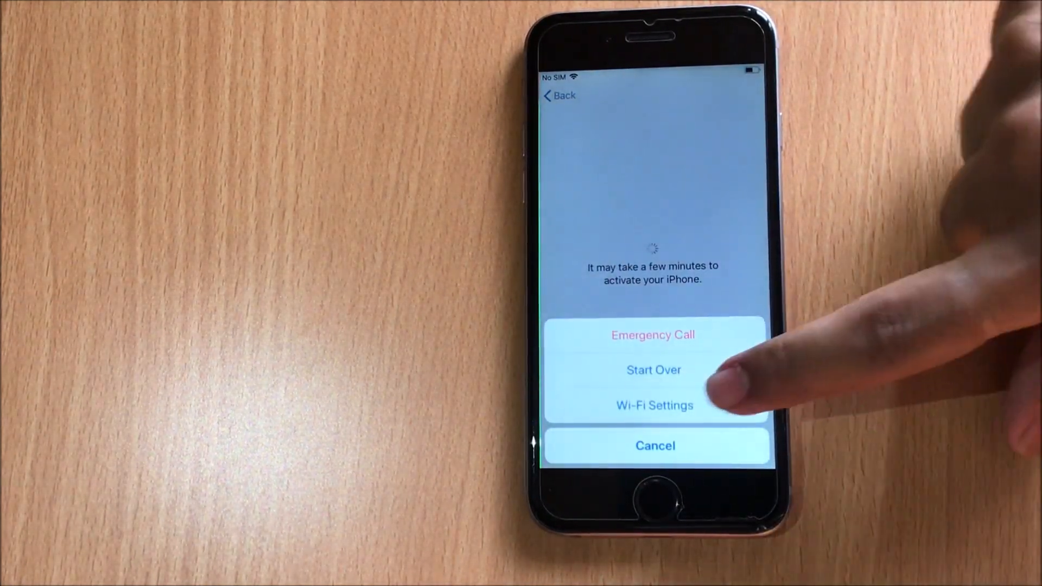
pyautogui.click(655, 406)
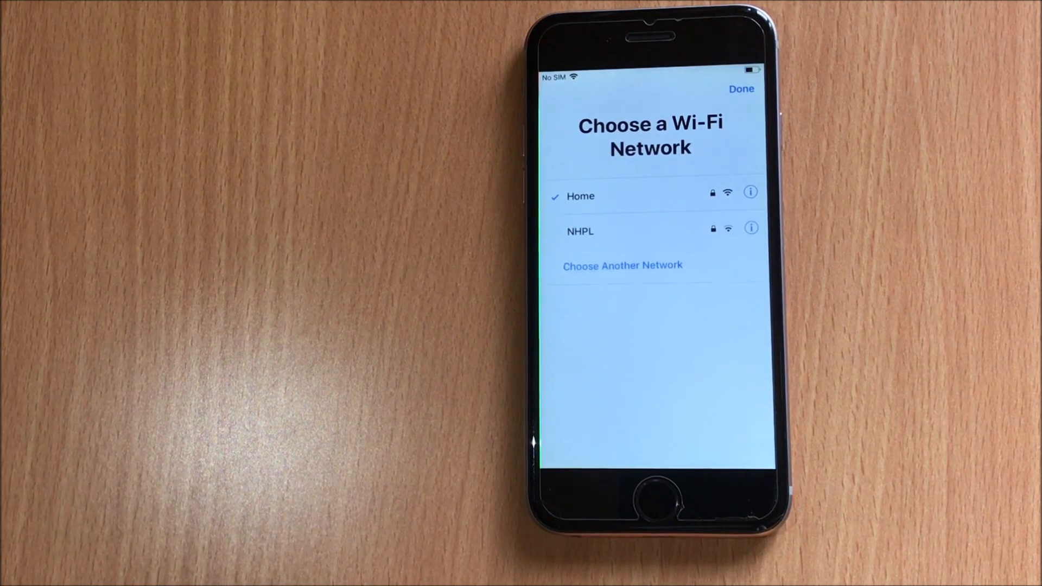
# Rejoin the Home network so the iCloudDNSBypass.com login page loads.
pyautogui.click(580, 195)
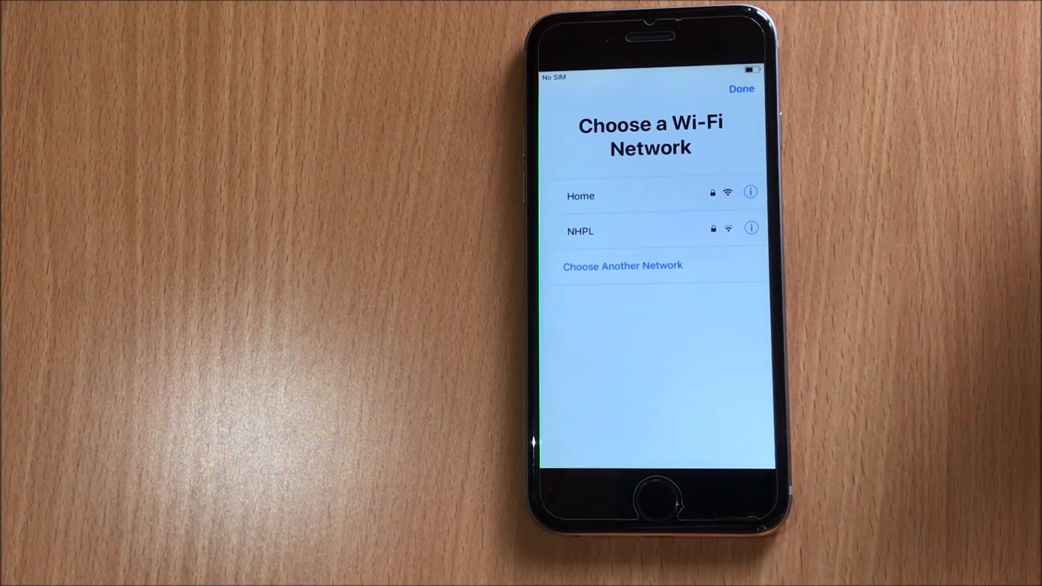
pyautogui.click(579, 195)
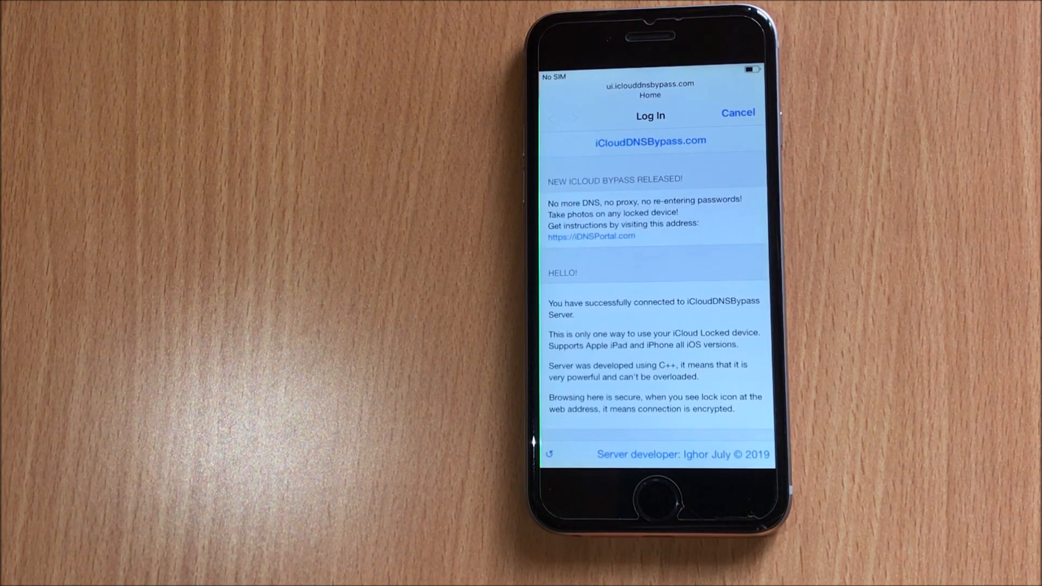
# Reveal the portal's menu listing Applications, Video, Audio, Games and News.
pyautogui.scroll(-3)
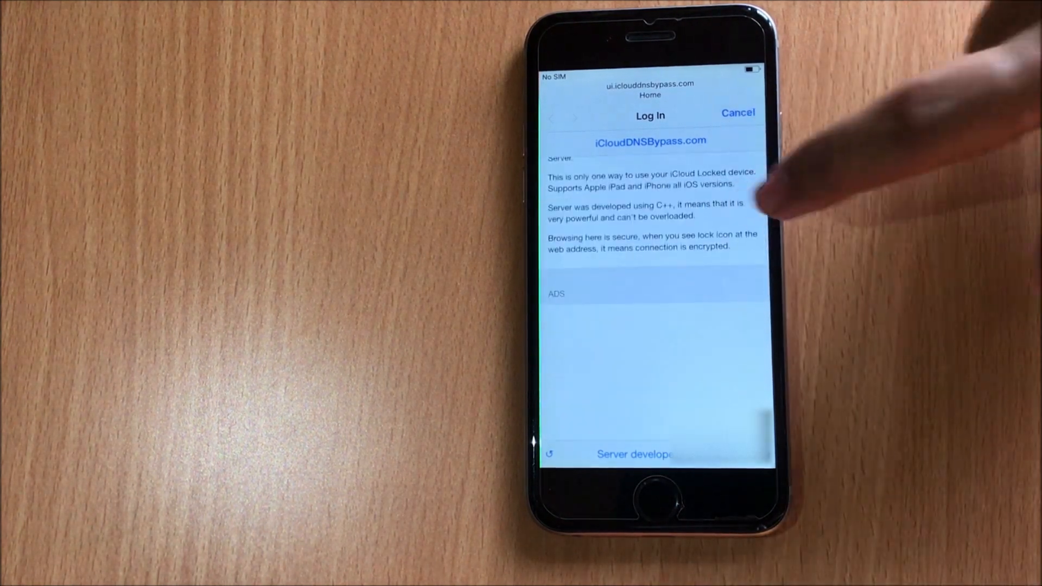
pyautogui.scroll(-3)
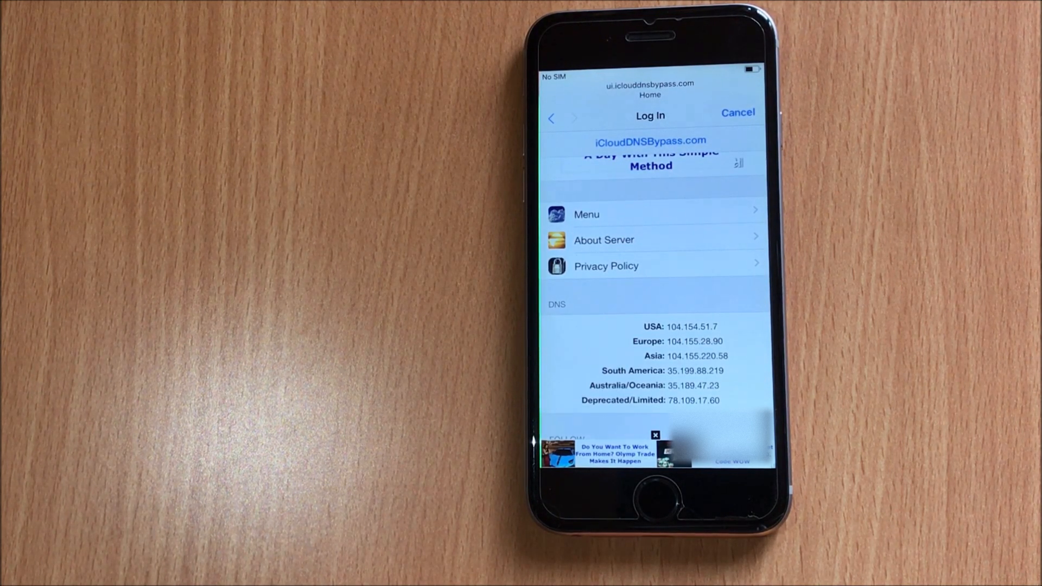
pyautogui.click(586, 214)
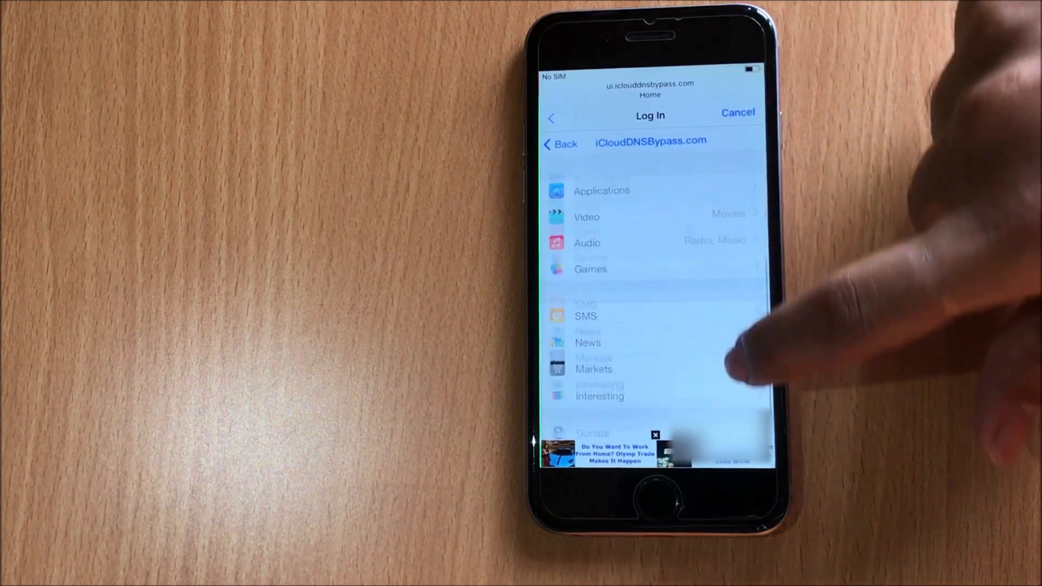
# Enter Applications and swipe through launcher pages with Gmail, Skype, YouTube and Vimeo.
pyautogui.click(601, 190)
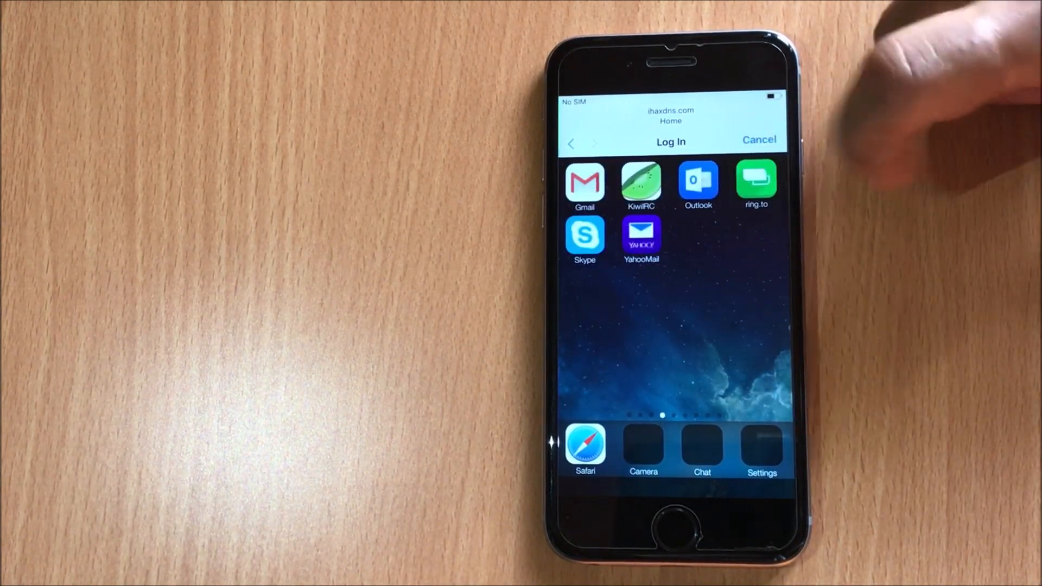
pyautogui.hscroll(-3)
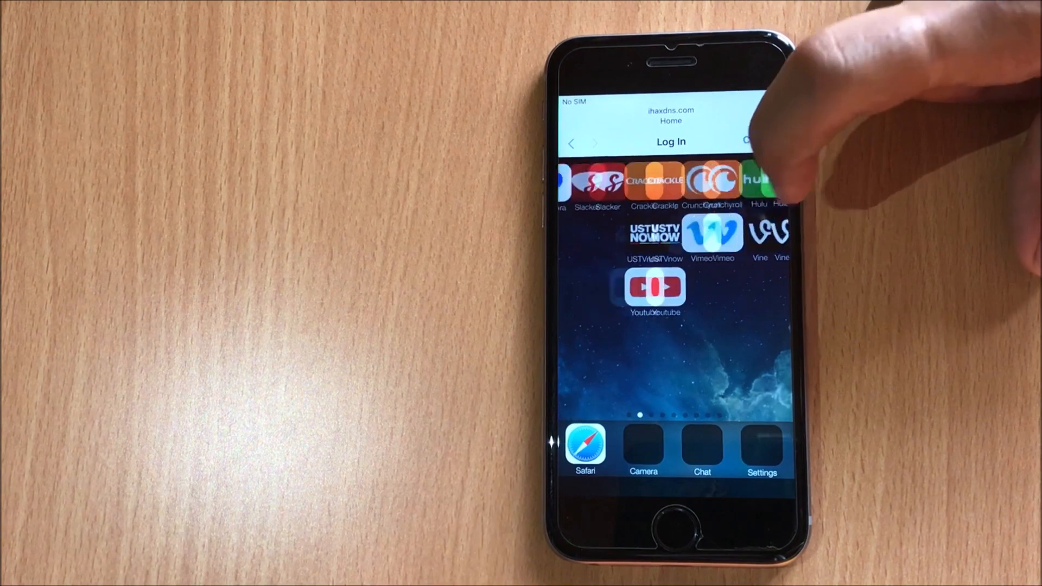